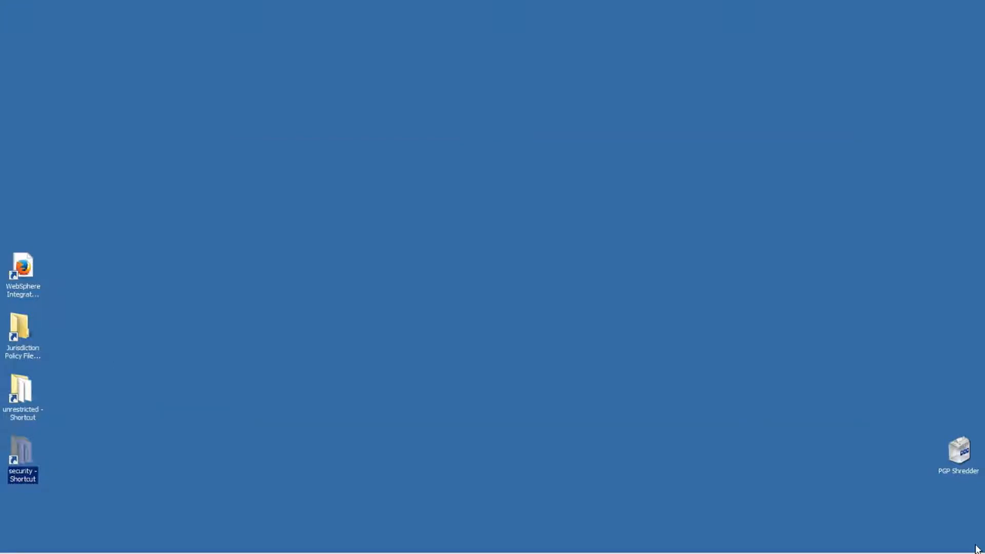
mouse_move(22, 455)
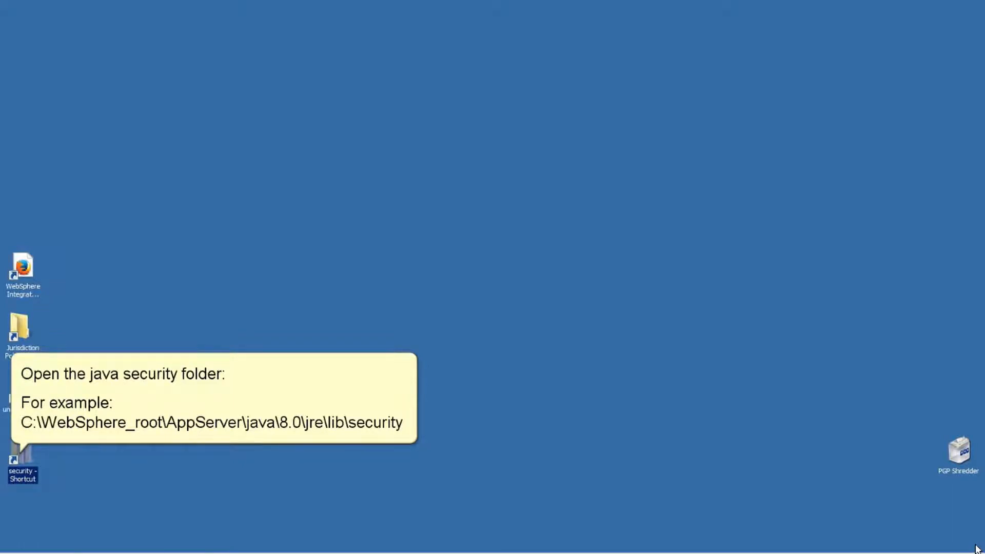
- Copy local_policy.jar and US_export_policy.jar from the unrestricted folder, then close it
double_click(23, 458)
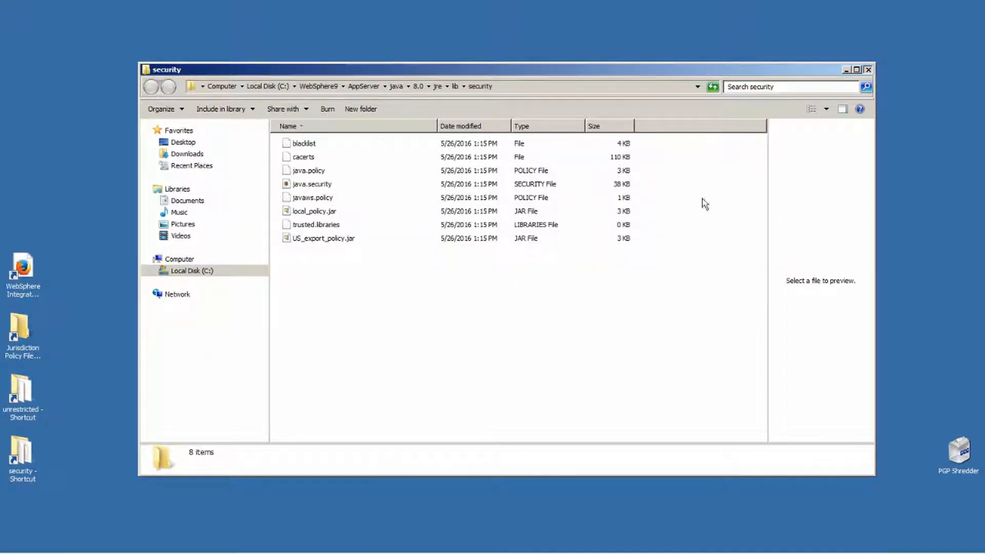
click(869, 70)
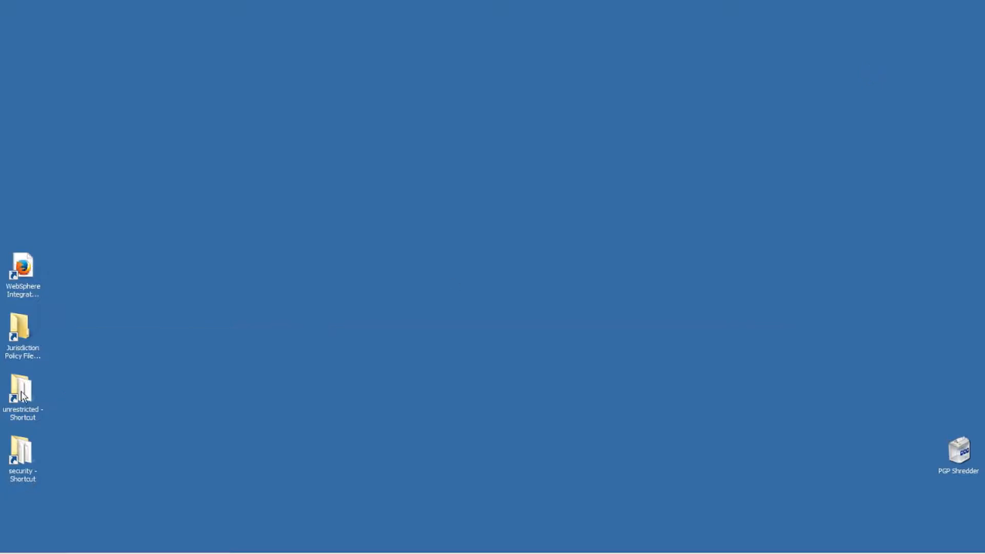
double_click(22, 389)
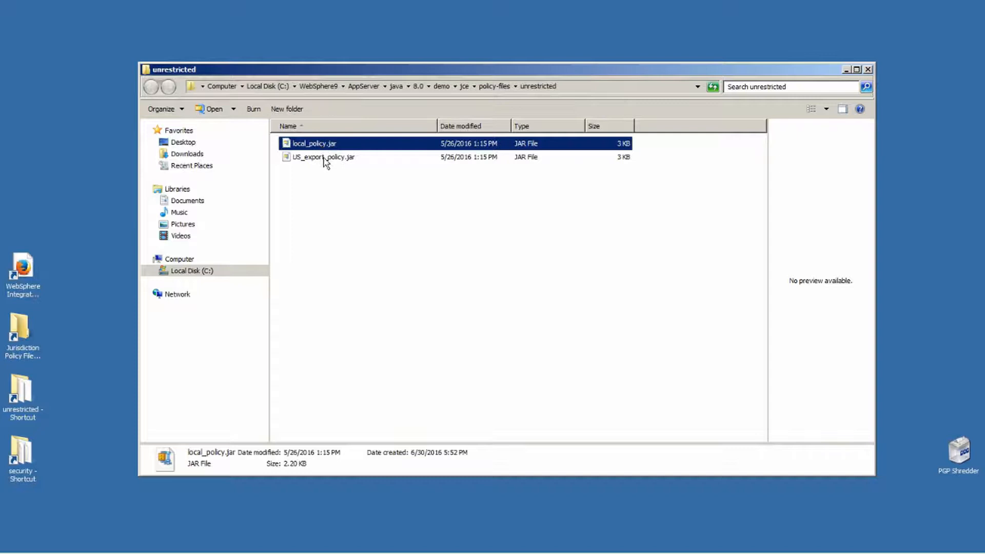
click(322, 157)
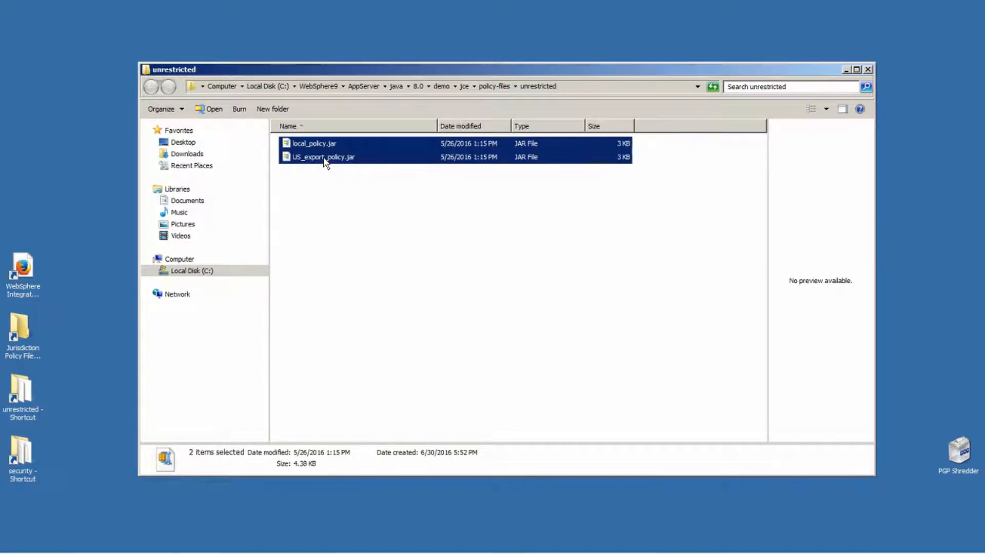
right_click(324, 157)
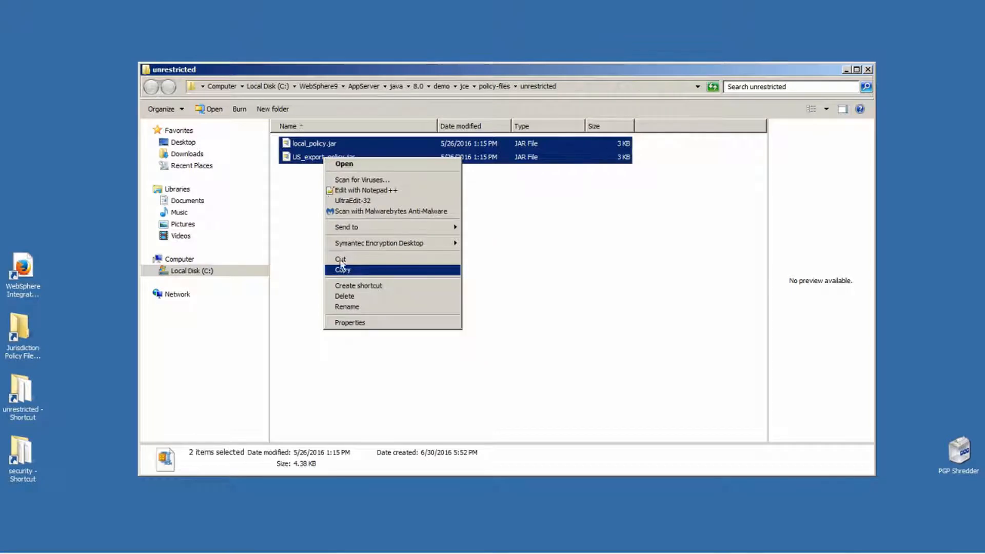
click(342, 269)
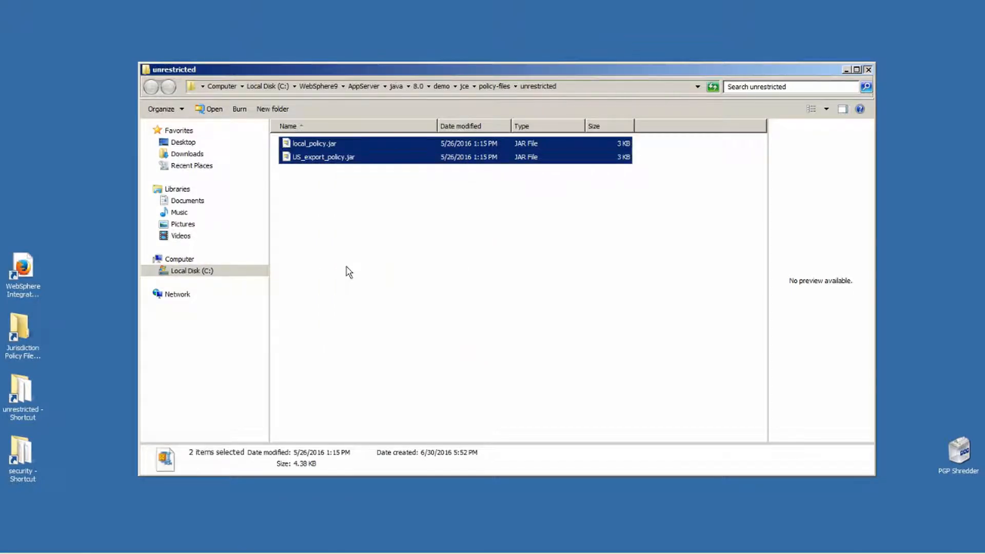
mouse_move(868, 70)
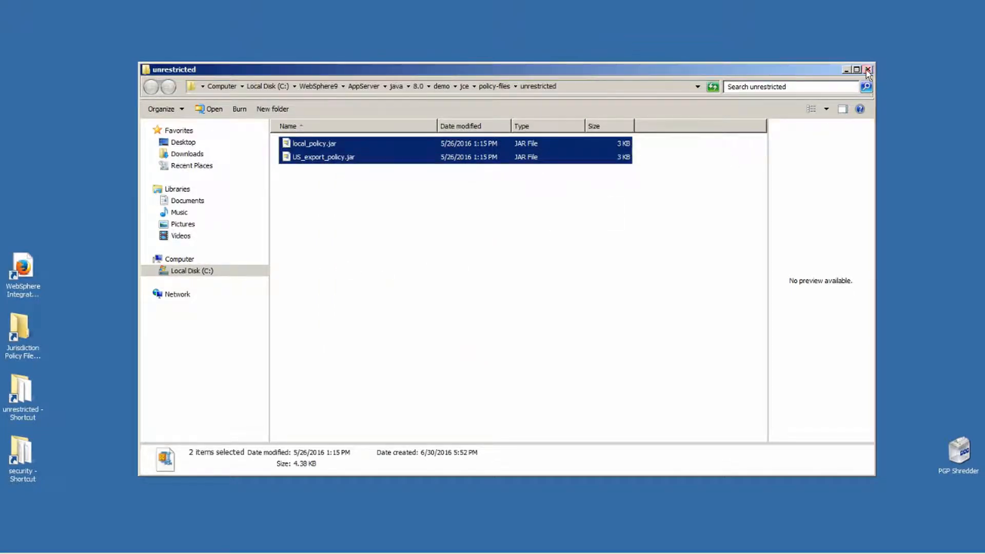
click(868, 70)
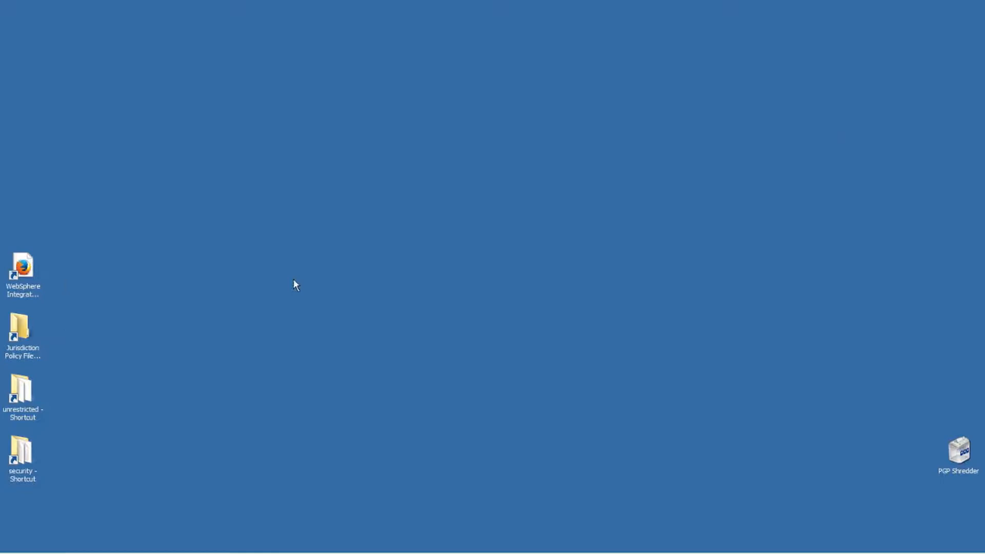
- Paste both policy jars into the Jurisdiction Policy Files folder, then close the folder
double_click(22, 330)
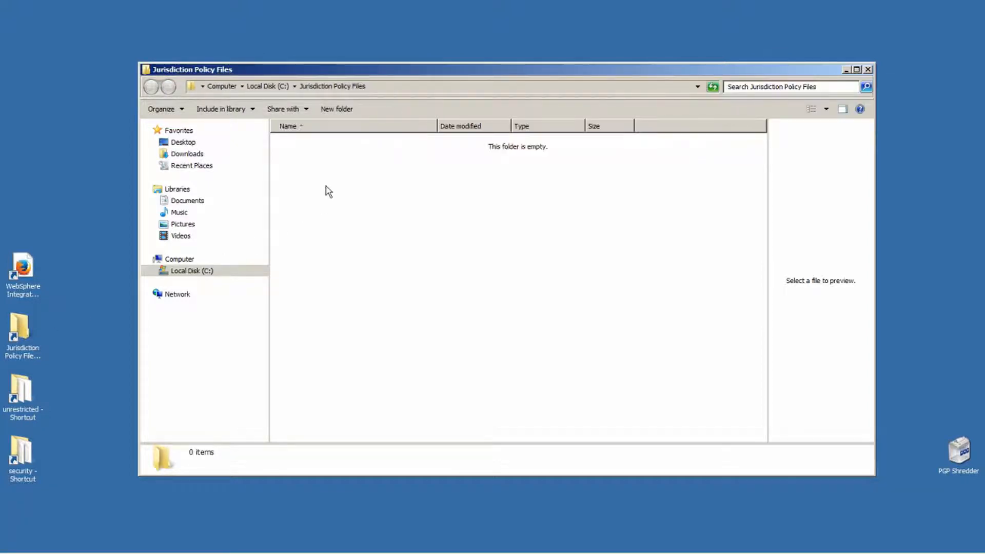
right_click(327, 189)
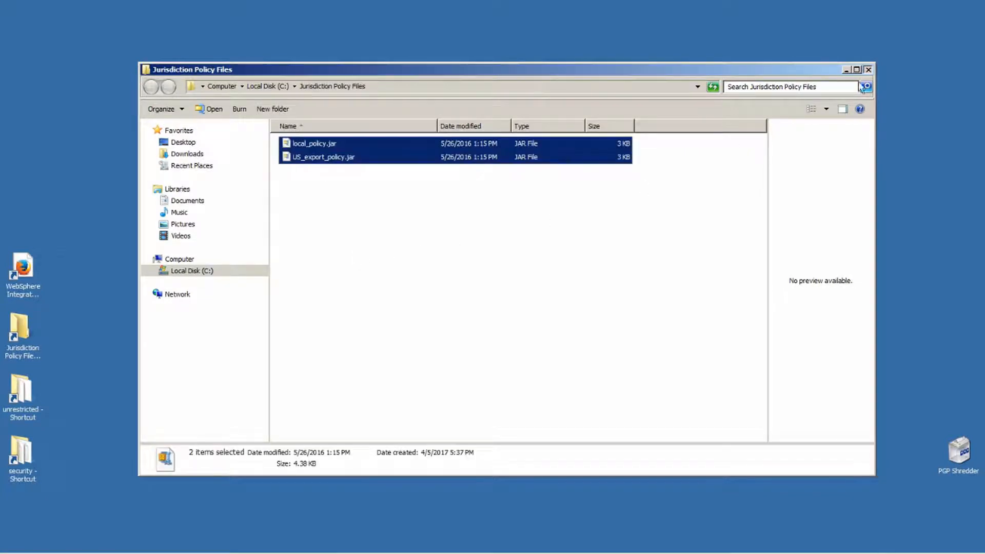
click(868, 70)
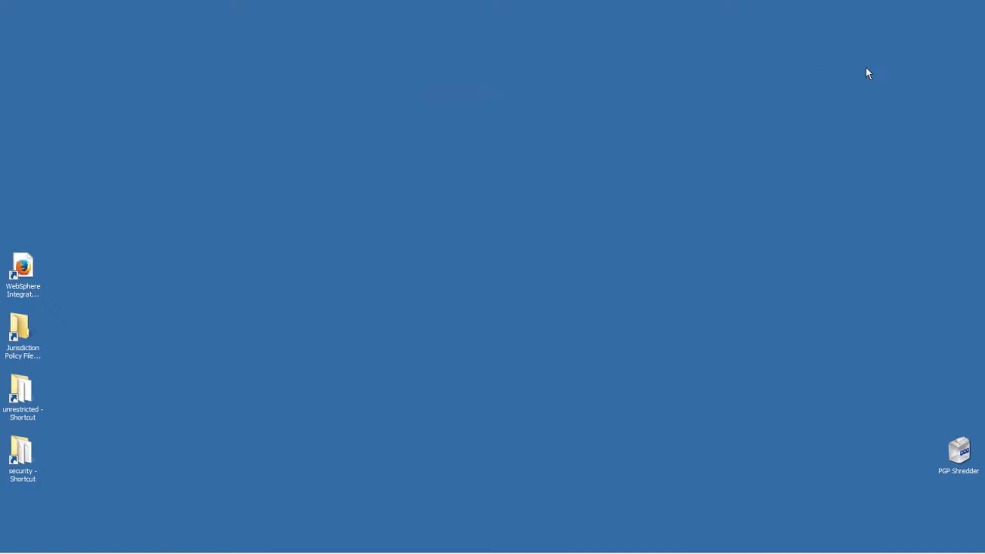
mouse_move(23, 270)
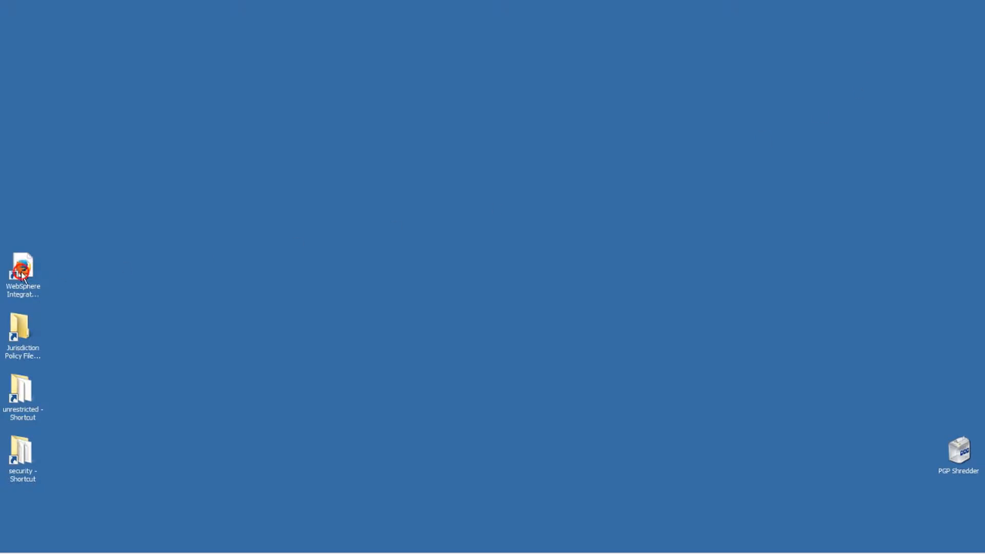
double_click(22, 271)
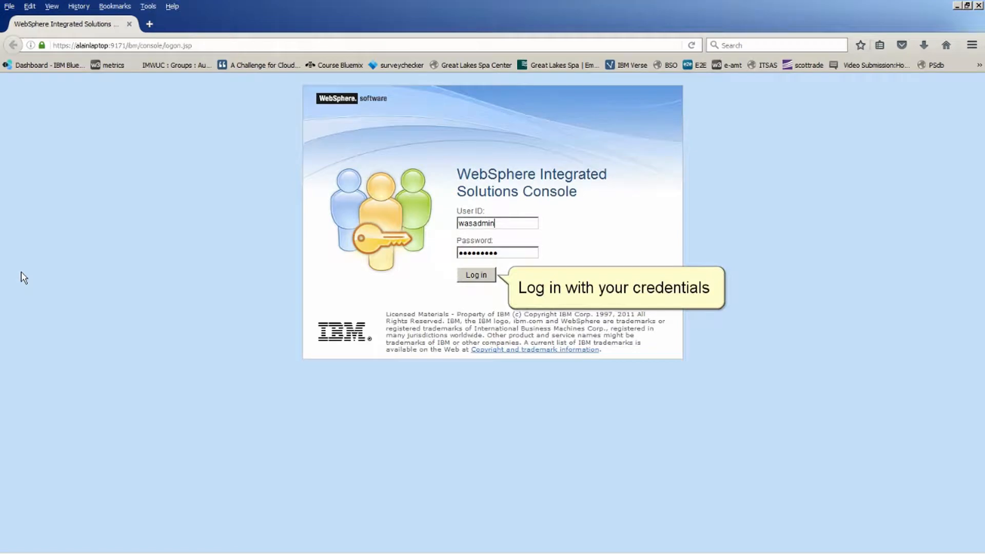
- Log in and go to Servers > Server Types > WebSphere application servers
click(476, 274)
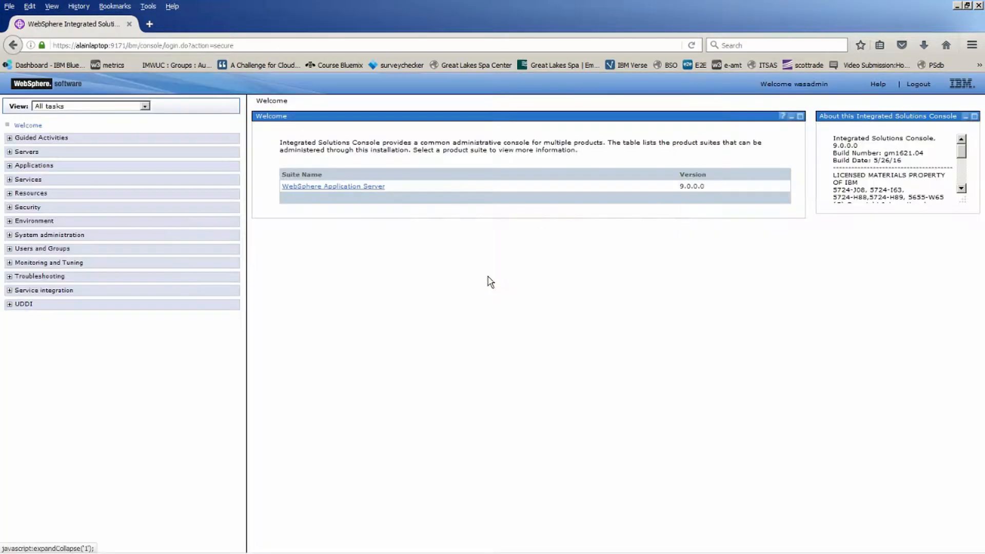
mouse_move(26, 152)
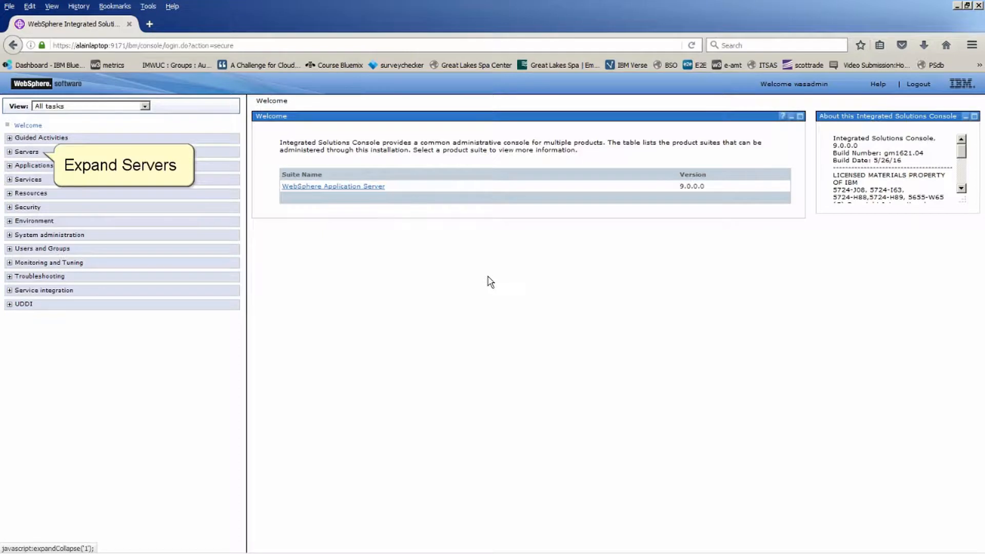
click(28, 151)
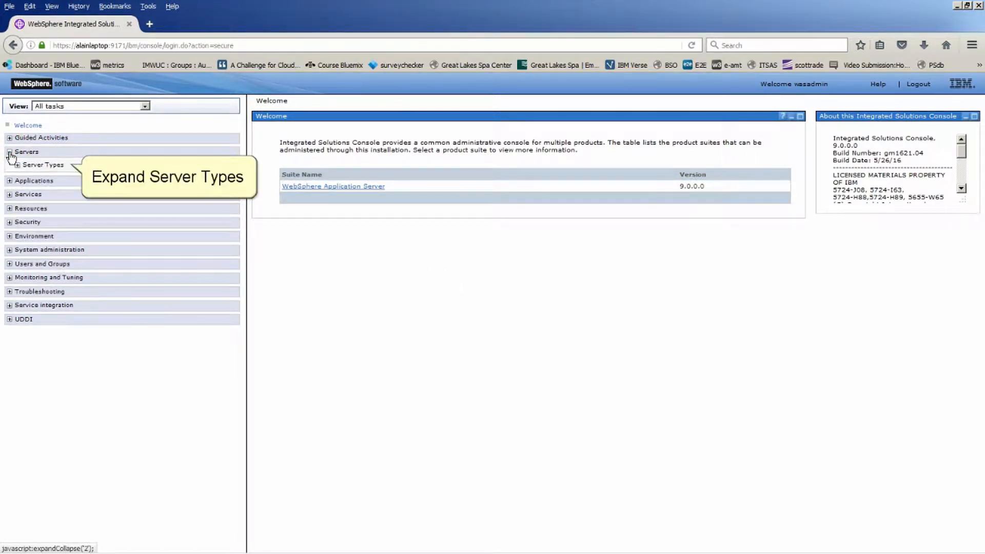
click(18, 165)
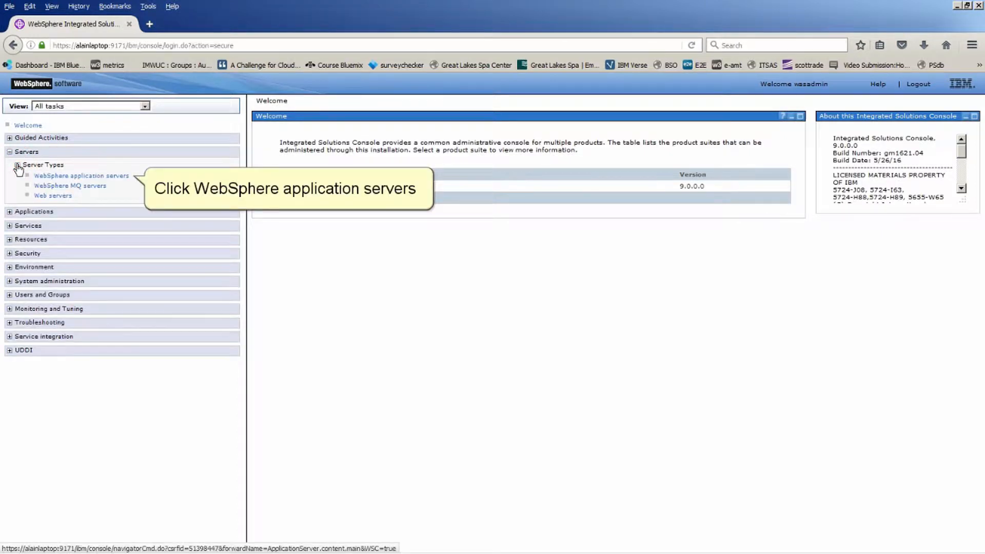
click(80, 176)
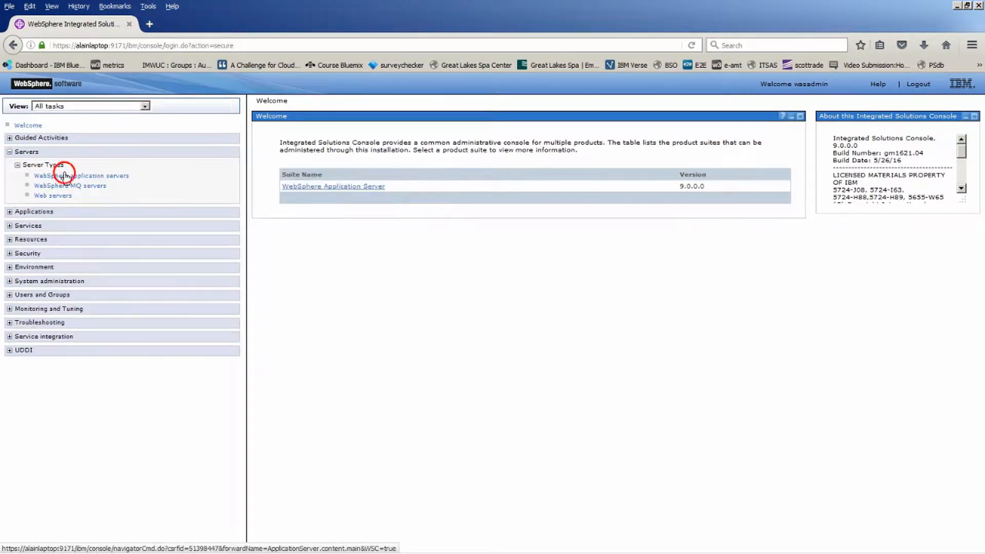
click(80, 175)
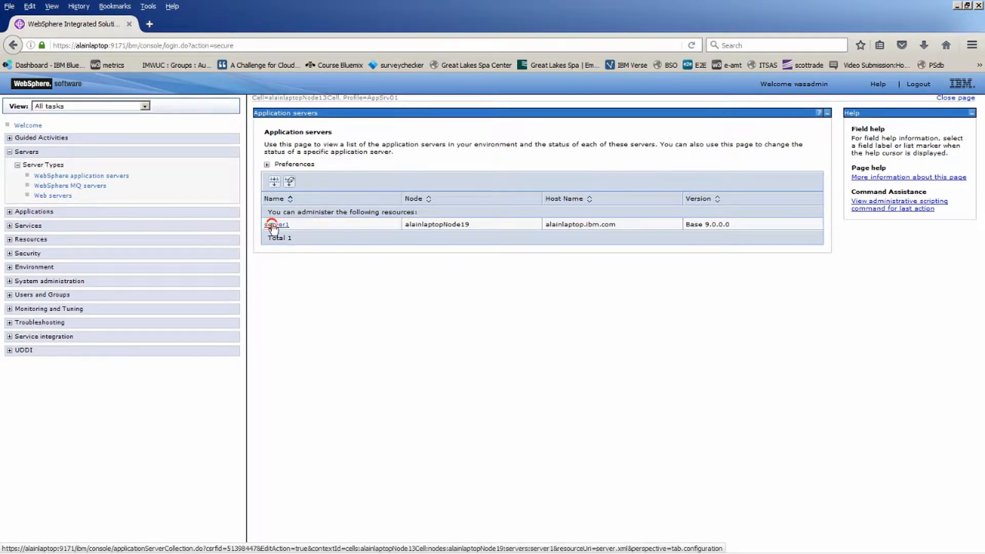
- Open server1's Java and Process Management > Process definition page
click(277, 224)
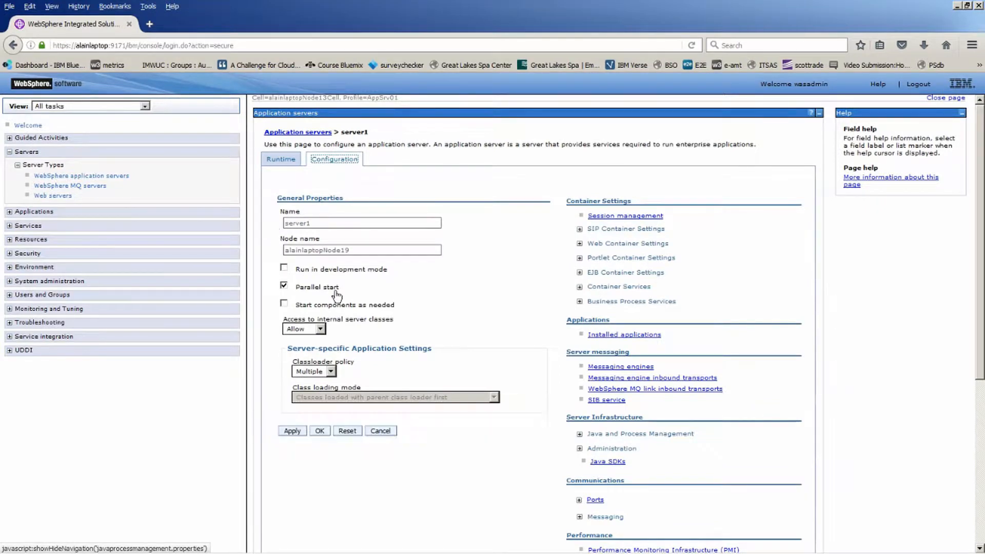
click(579, 434)
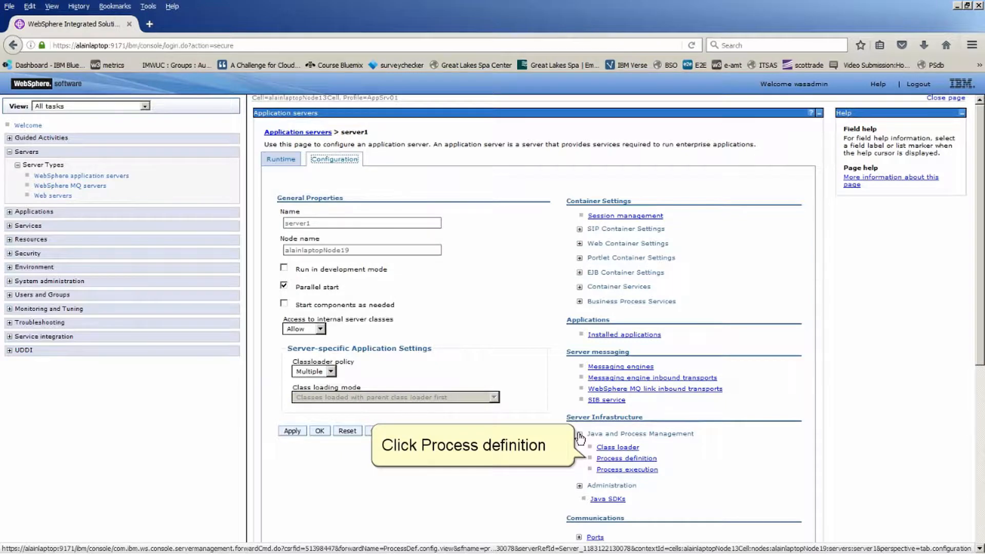
click(626, 457)
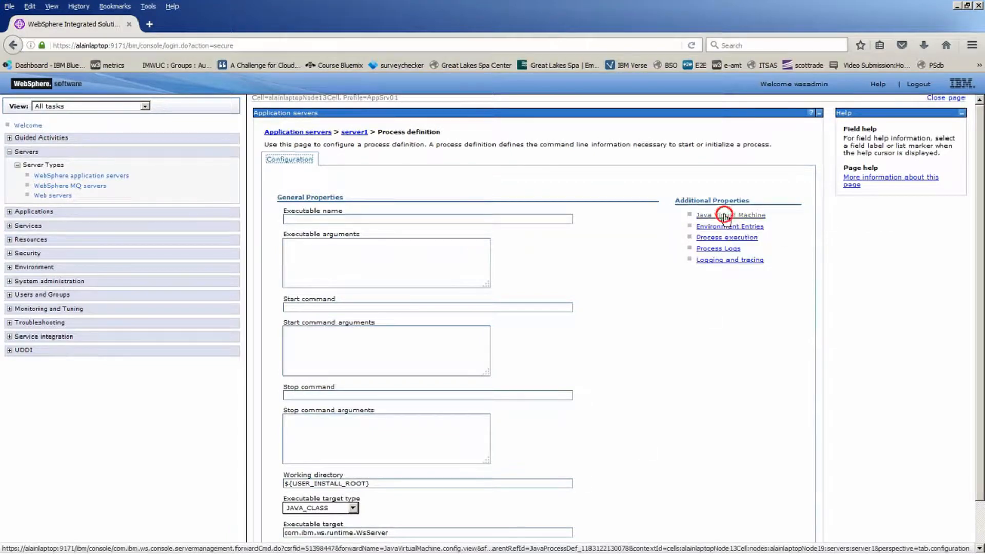
- Add the -Dcom.ibm.security.jurisdictionPolicyDir generic JVM argument and save to the master configuration
click(728, 215)
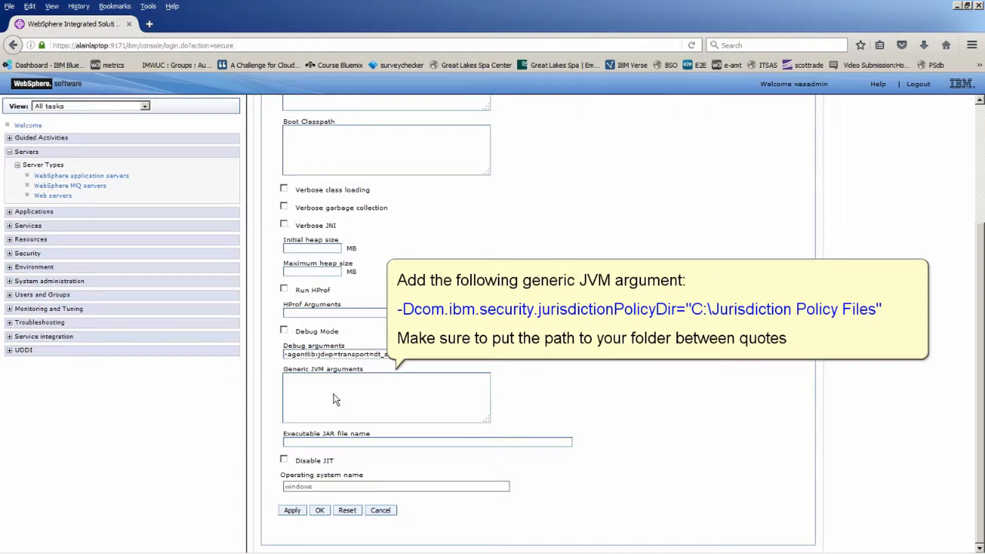
text(-Dcom.ibm.security.jurisdictionPolicyDir="C:\Jurisdiction Policy Files)
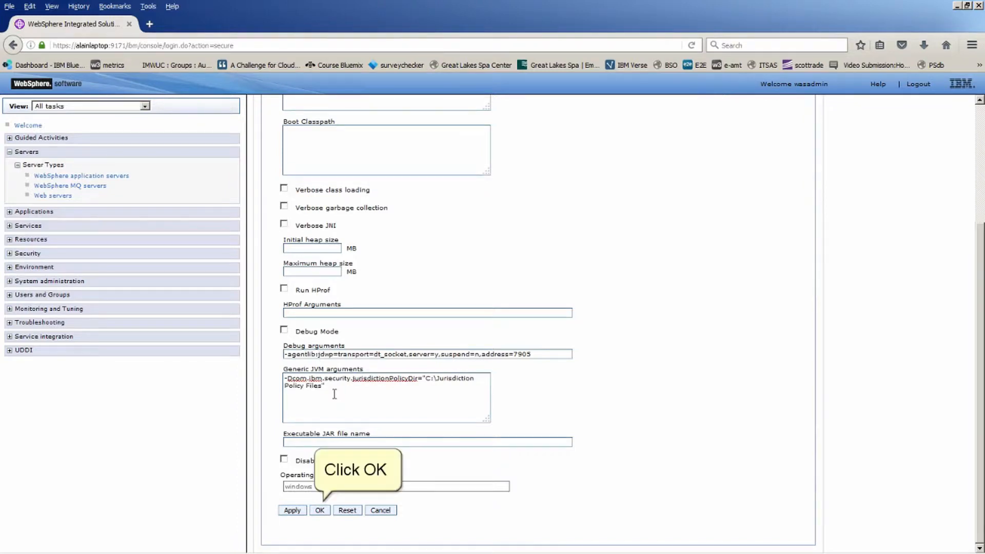
click(319, 510)
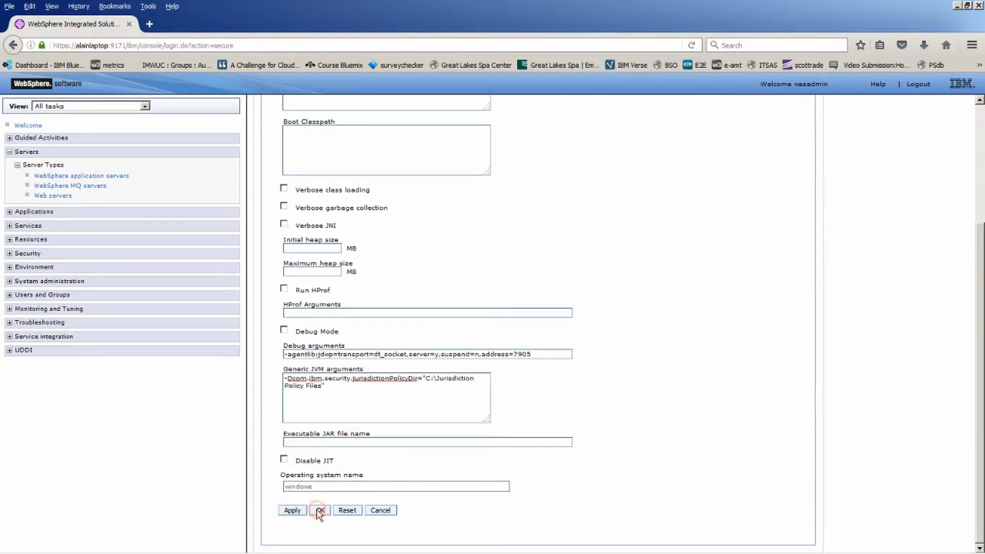
click(319, 510)
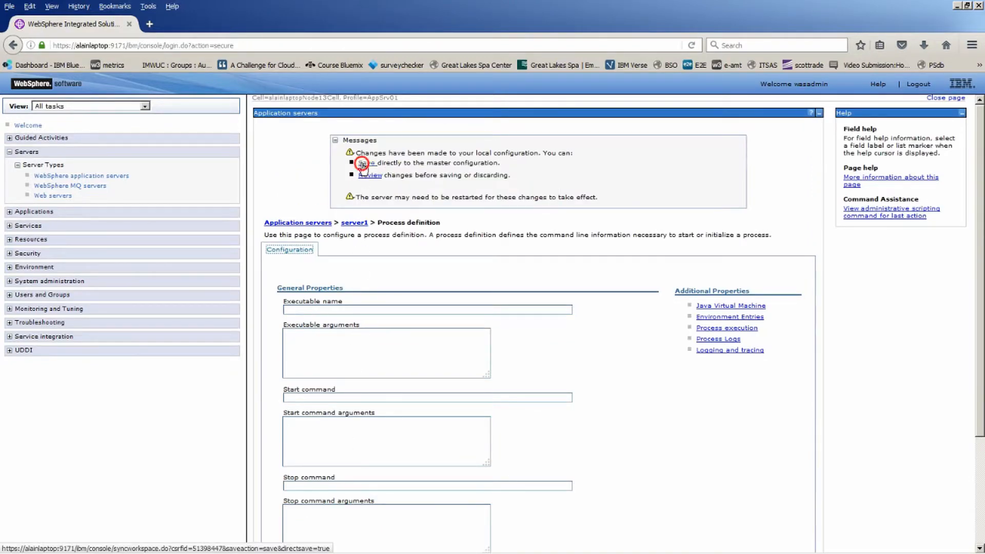
click(365, 163)
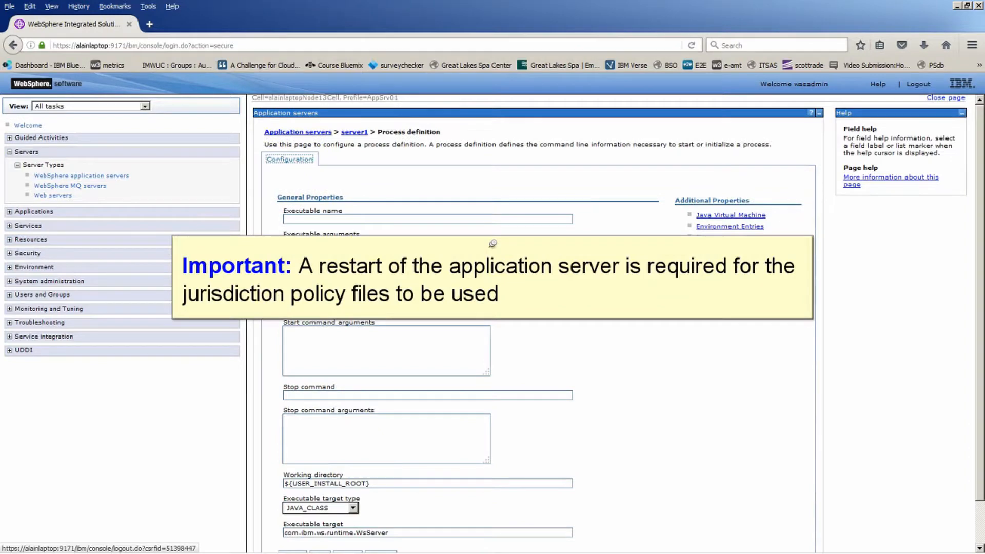